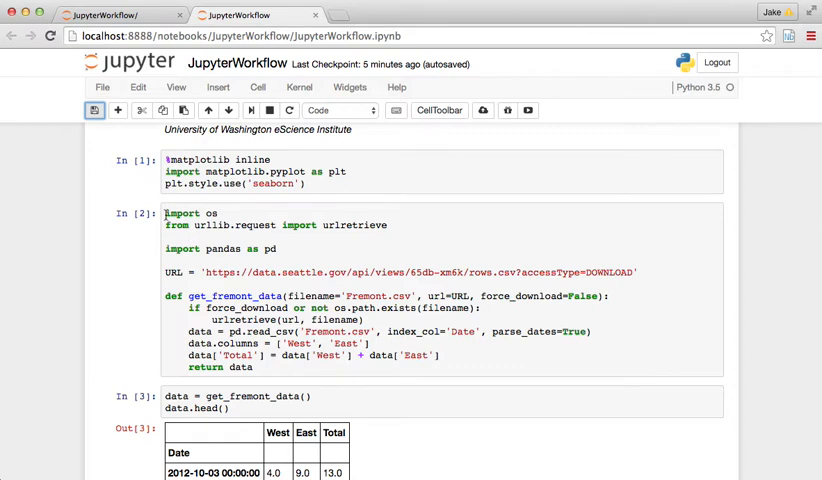
- Select the notebook cell defining get_fremont_data before switching to the project shell
click(300, 319)
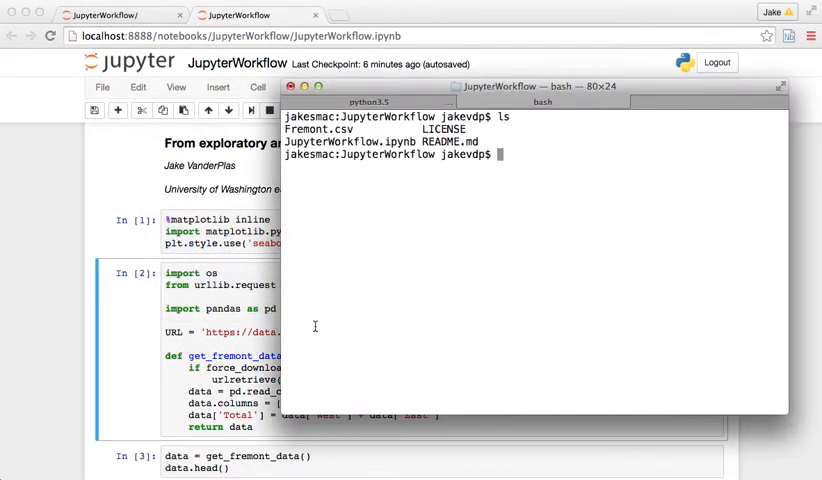
- Make a jupyterworkflow folder in the project directory with mkdir
double_click(320, 128)
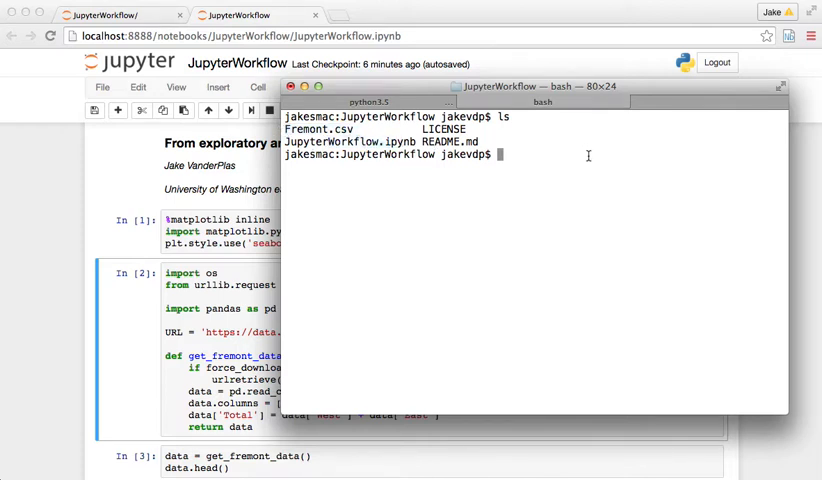
text(mkdir)
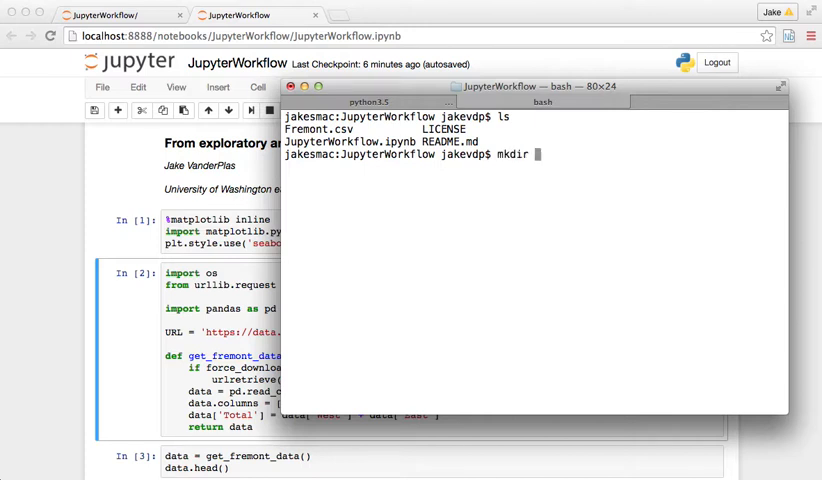
text(jupyter)
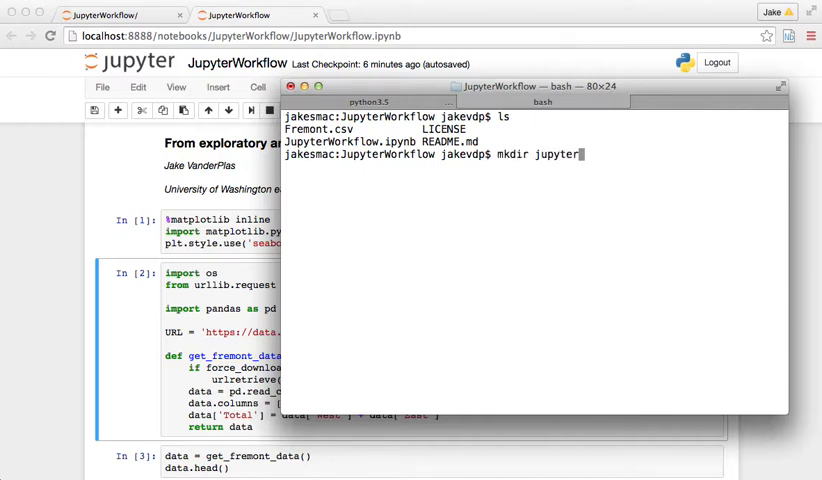
text(_workf)
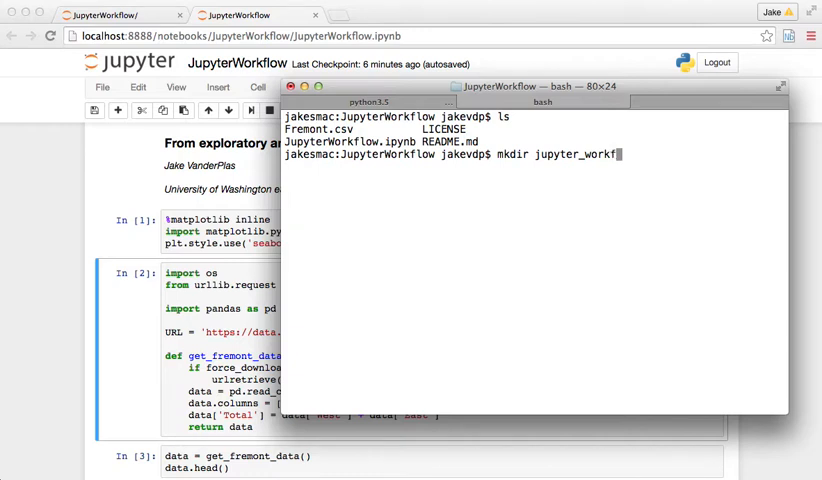
text(low)
text(ls)
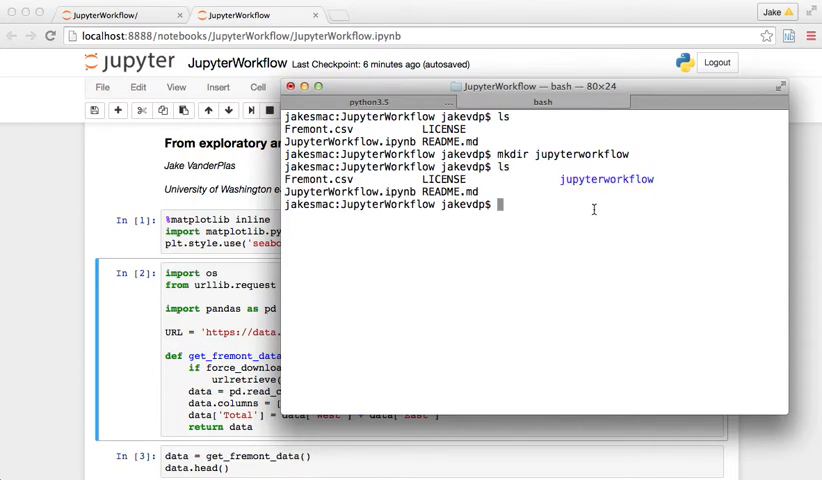
- Create an empty jupyterworkflow/__init__.py with touch and start editing it in Emacs
text(to)
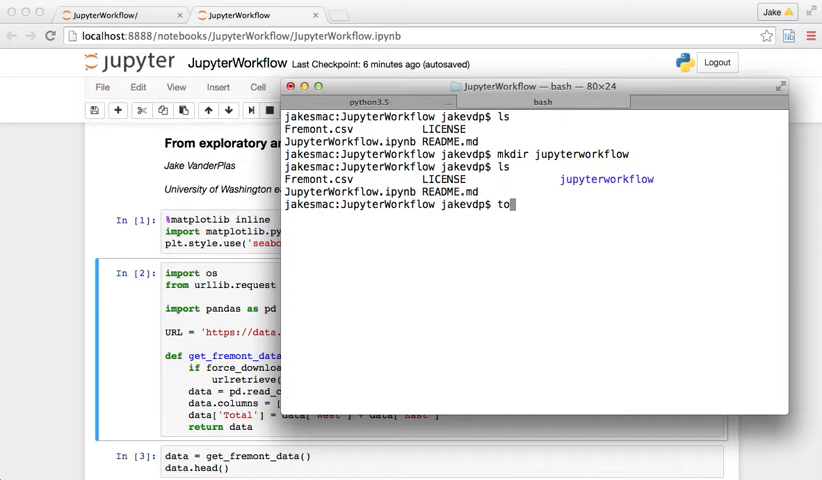
text(uch jupyterworkflow/)
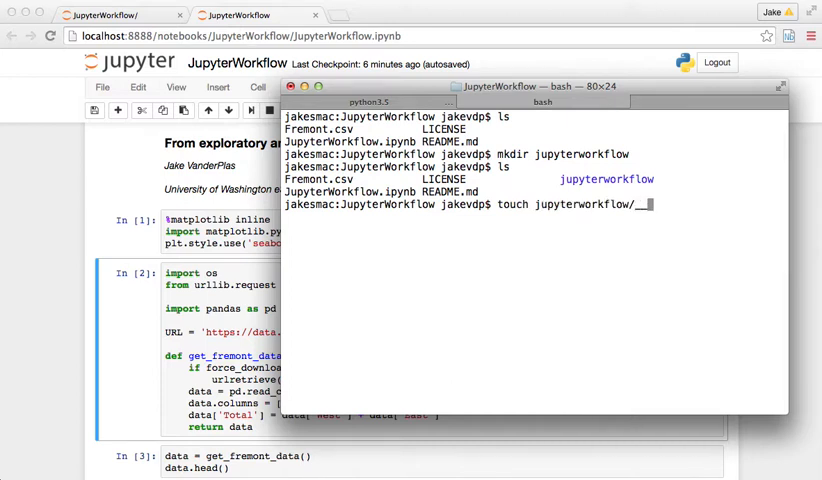
text(__init__.p)
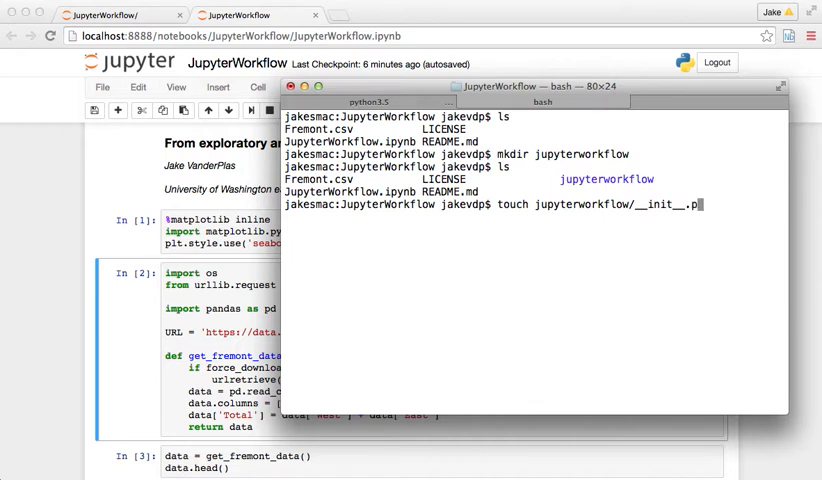
key(enter)
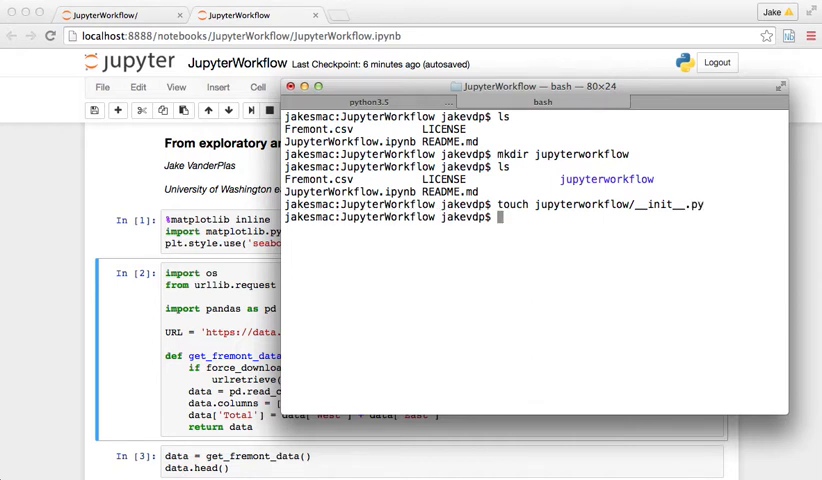
text(emacs jupyterworkflow/__init__.py)
text(x =)
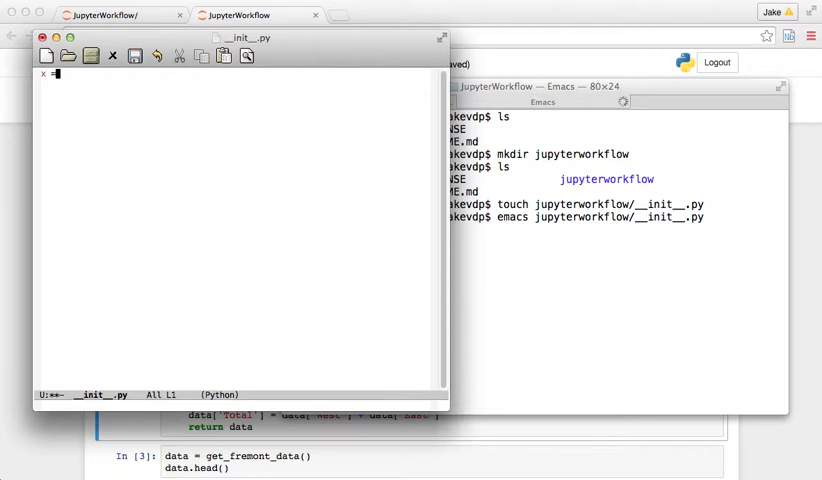
- Set x = 5.67 in __init__.py, save and quit back to the shell
text(5.67)
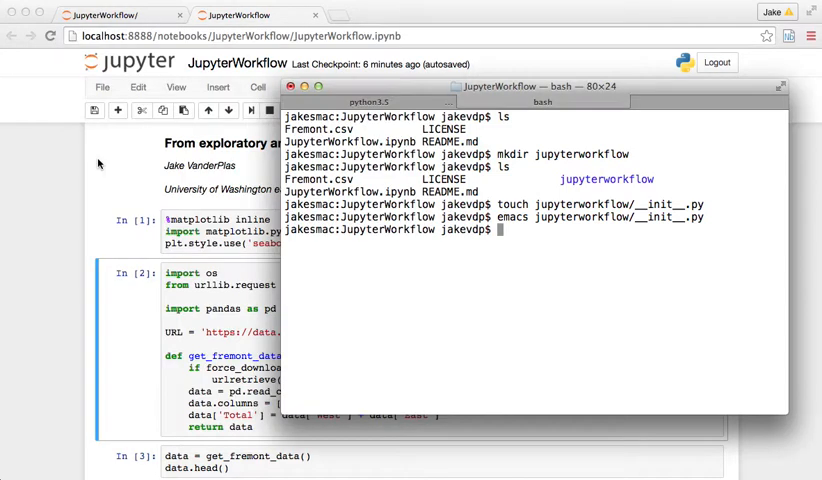
- In IPython import jupyterworkflow, read jupyterworkflow.x as 5.67, then exit
text(ipython)
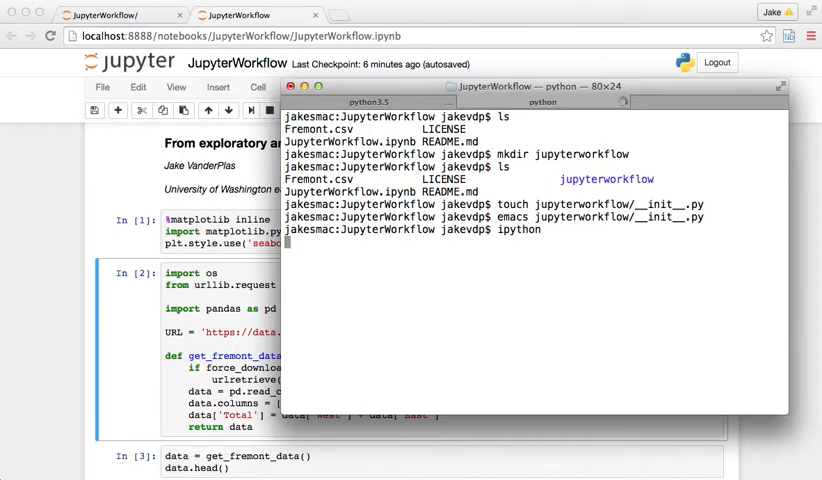
text(import jupyterworkflow)
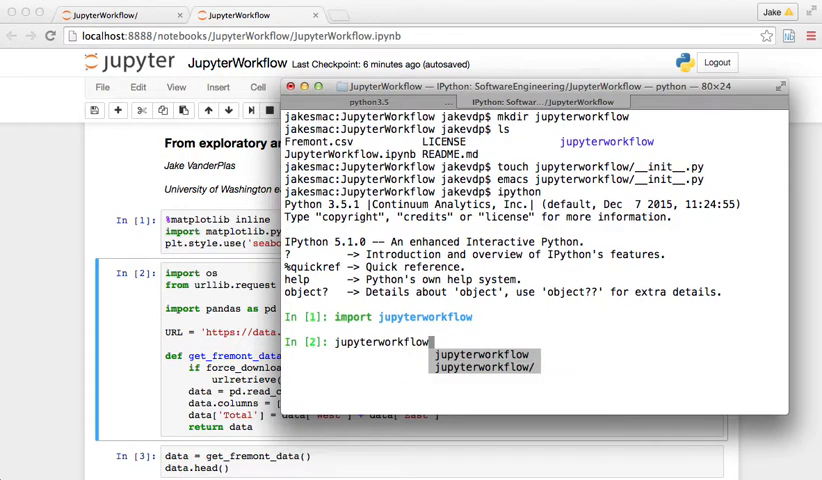
text(.x)
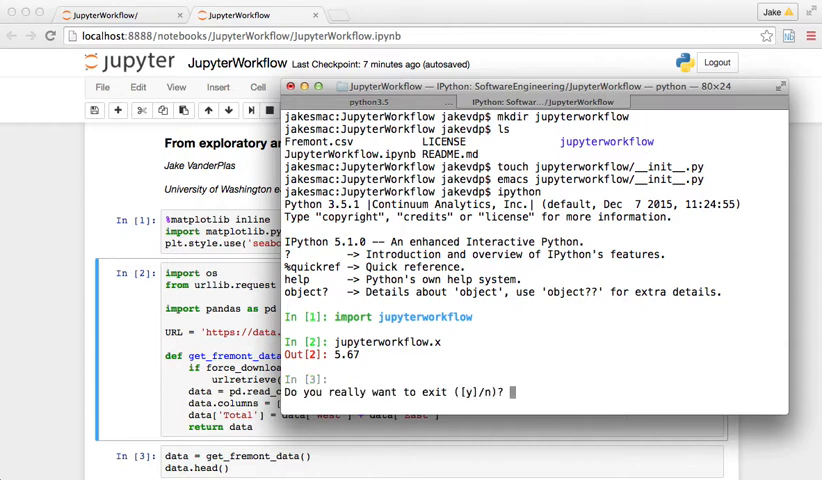
text(y)
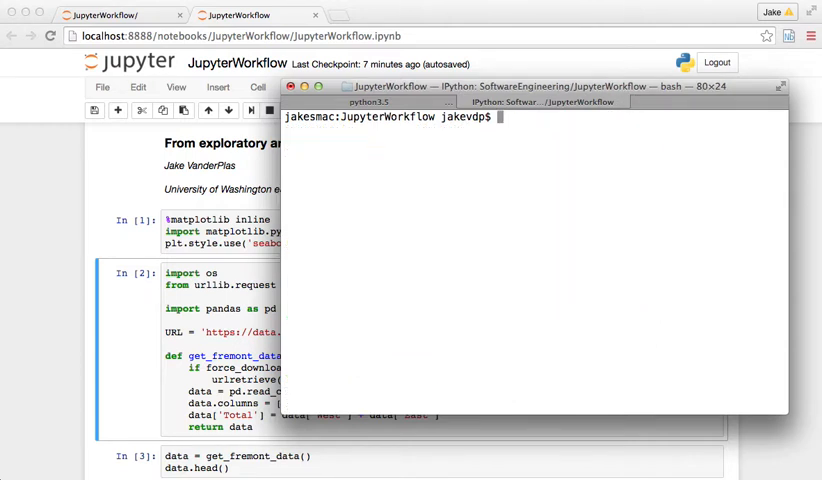
- Start jupyterworkflow/data.py in Emacs holding FREMONT_URL and get_fremont_data
text(emacs jupyterworkflow/)
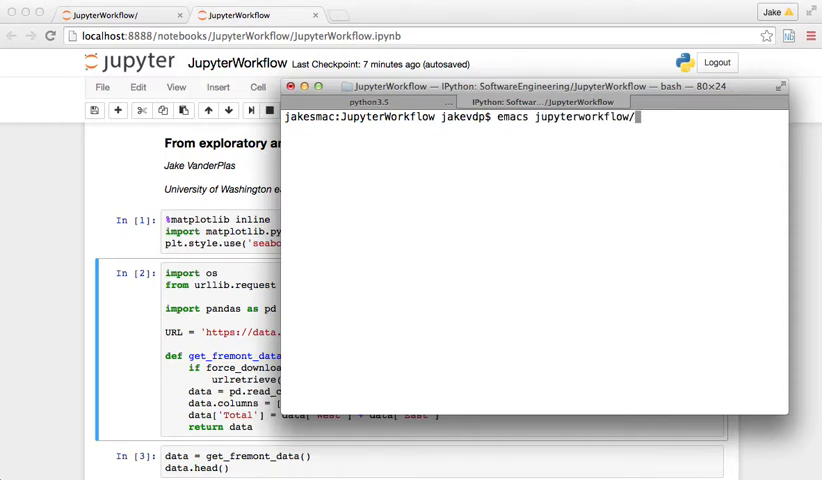
text(dat)
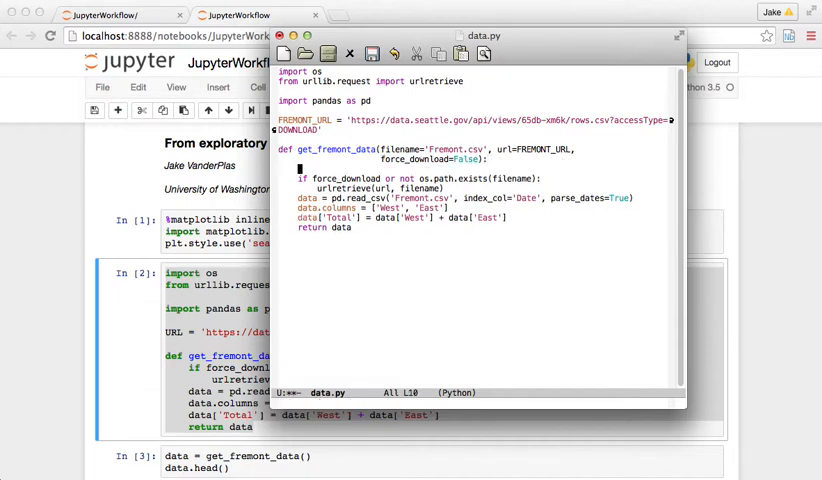
- Write the docstring summary and Parameters entries for filename and url string options
text(""")
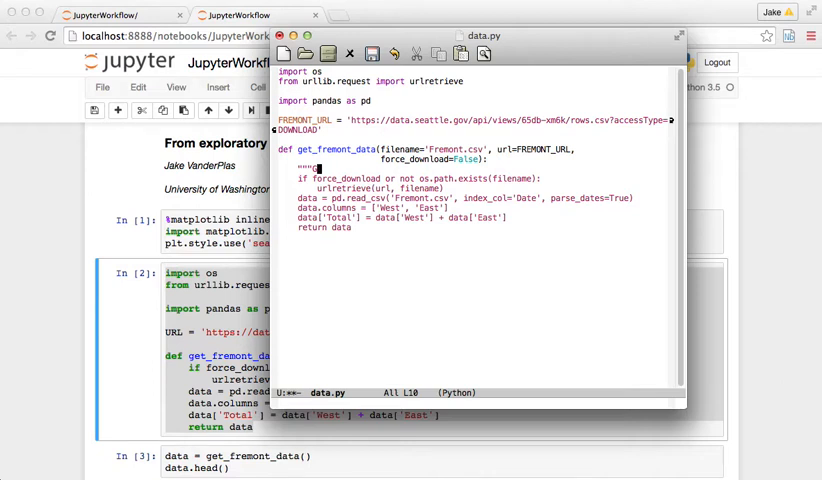
text(Download and cache the fremont data)
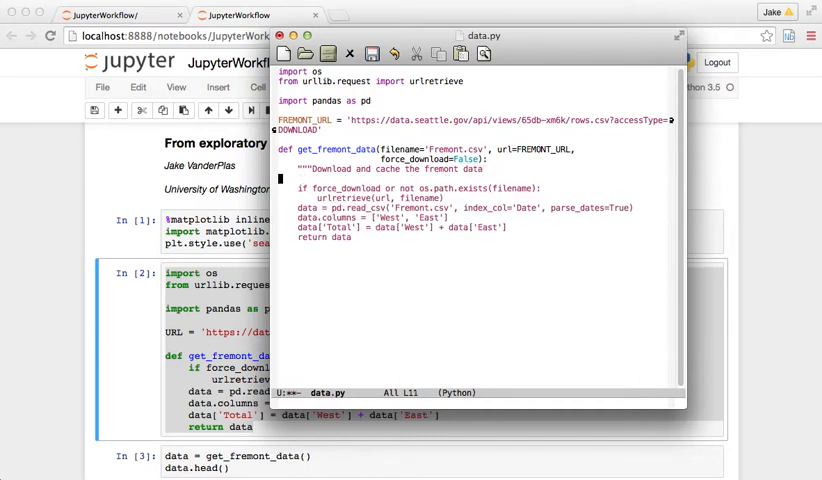
text(Para)
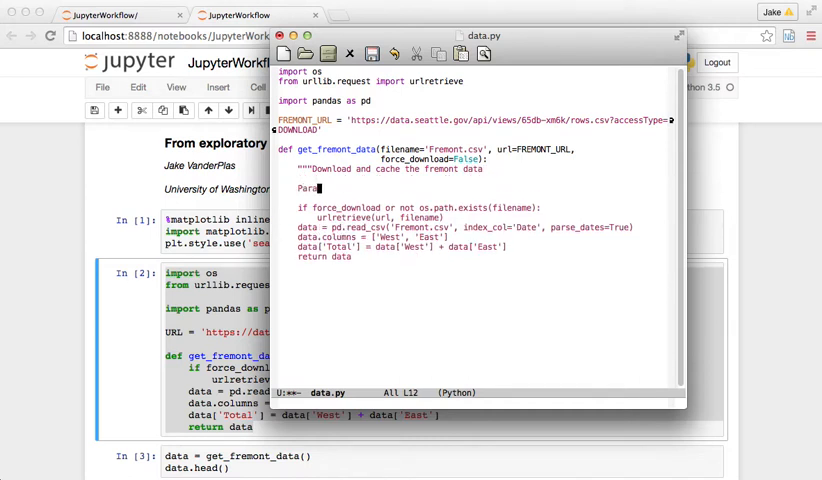
text(meters)
text(----------)
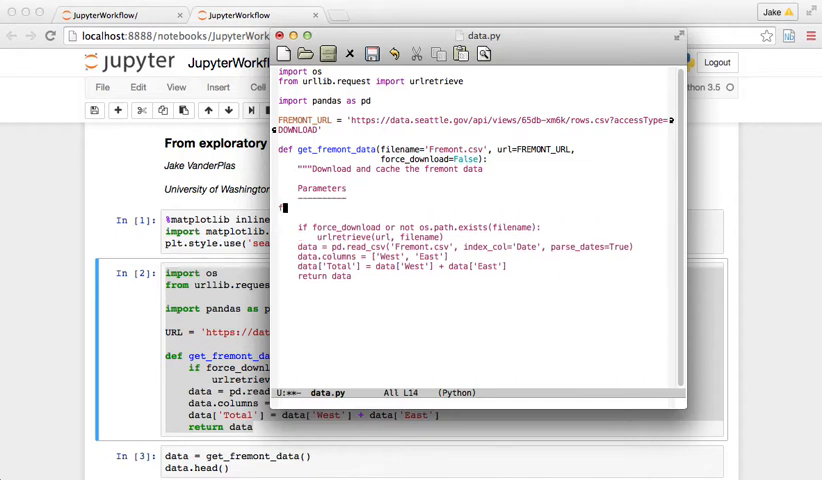
text(filename (d)
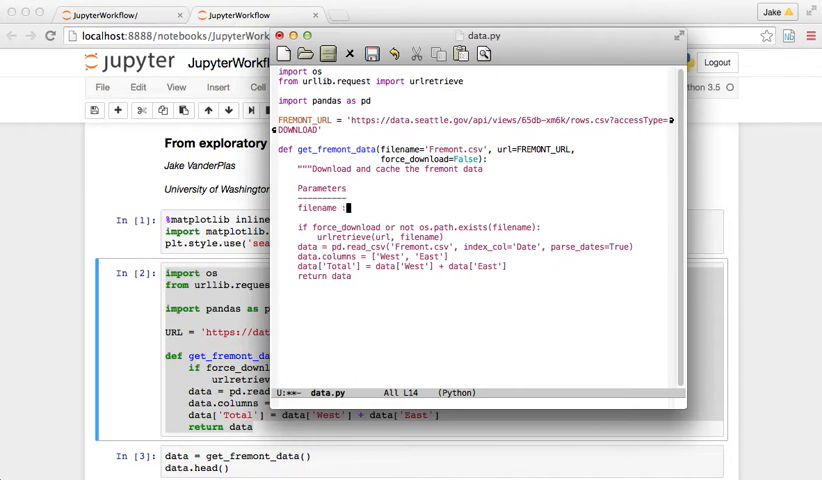
text(string ()
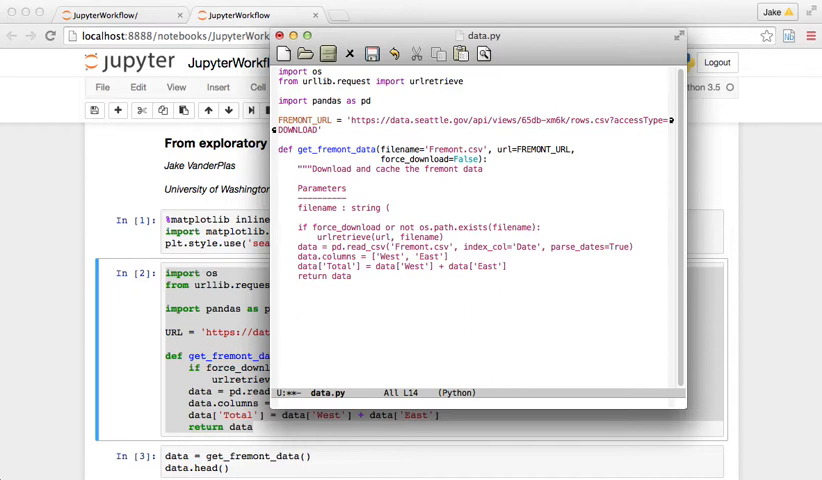
text((optional))
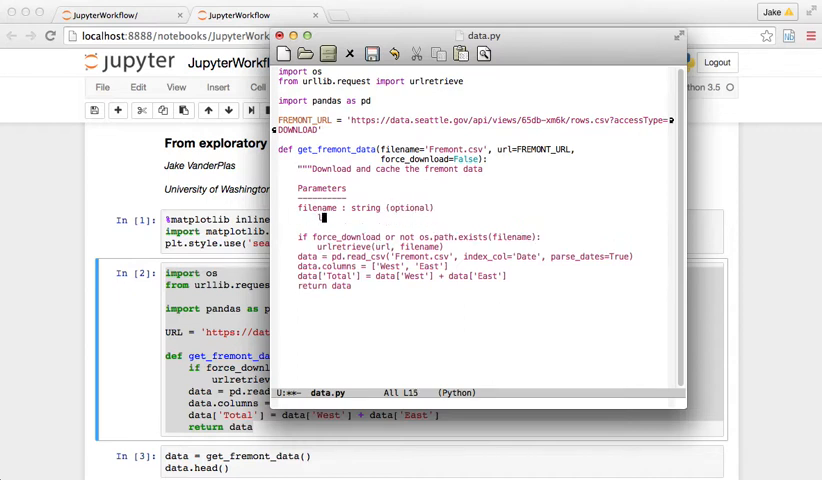
text(location to save the data)
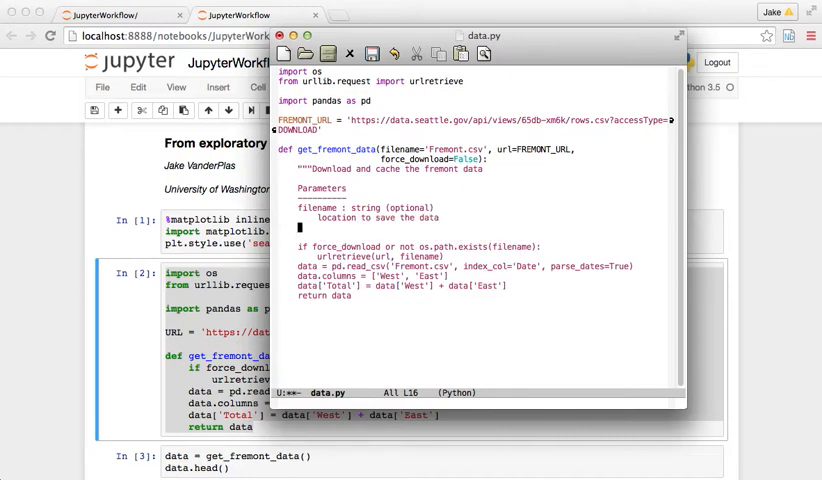
text(url : string (optional)
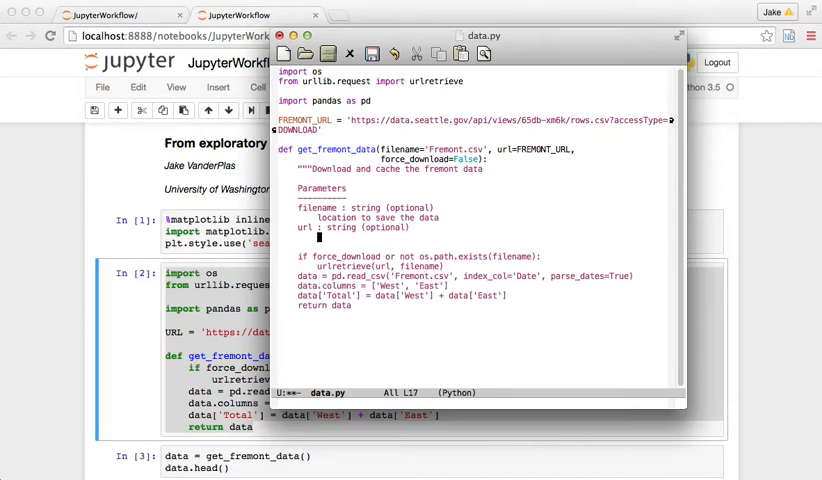
text(web location of the data)
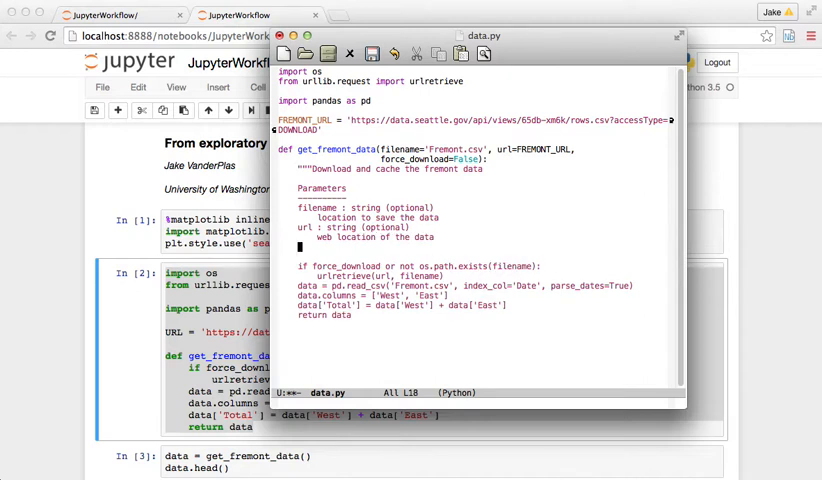
- Document force_download as an optional bool and add a Returns section for the pandas DataFrame
text(force_download :)
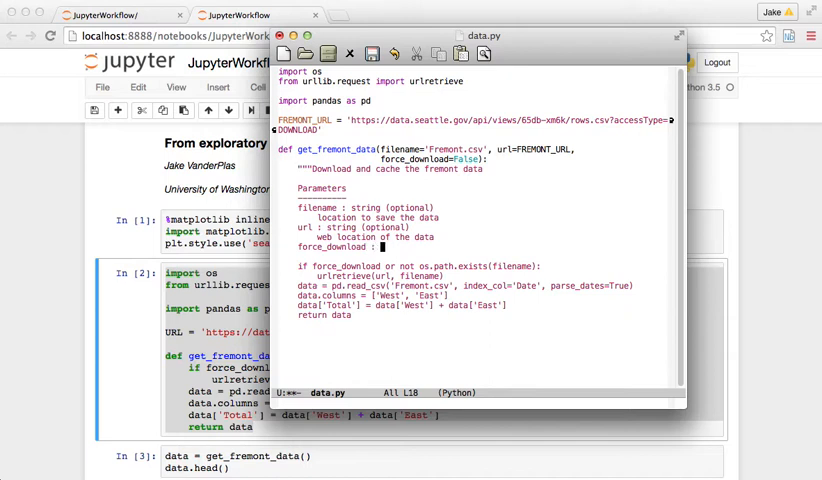
text(bool (optional))
text(if)
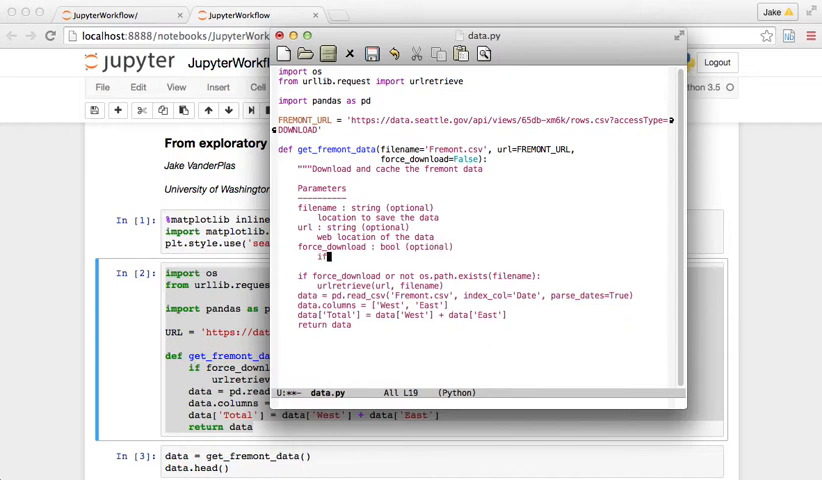
text(True, force)
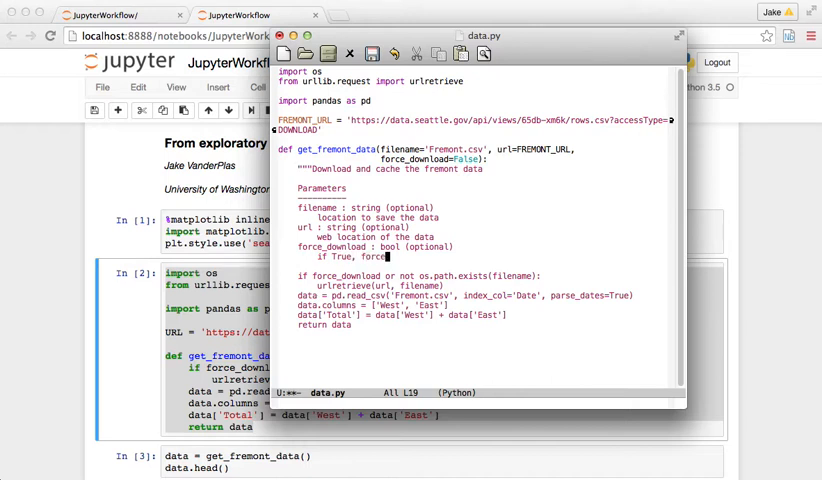
text(redownload of data)
text(""")
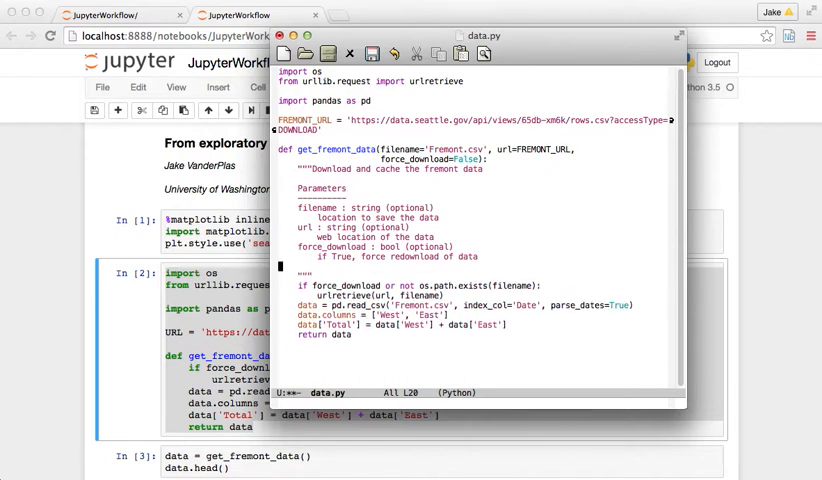
text(Returns)
text(-------)
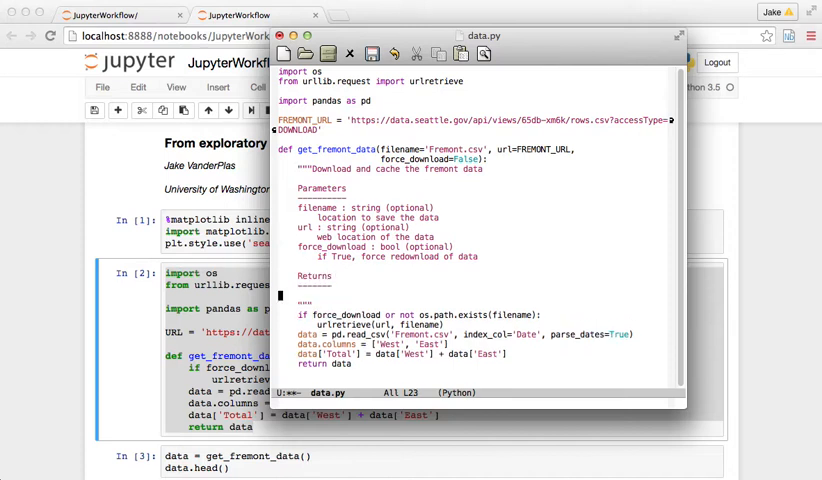
text(data : pd)
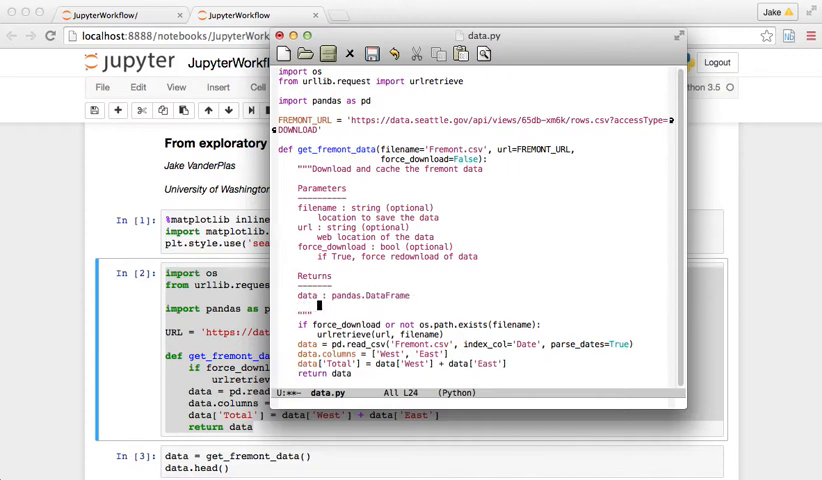
text(The fremont bridge data)
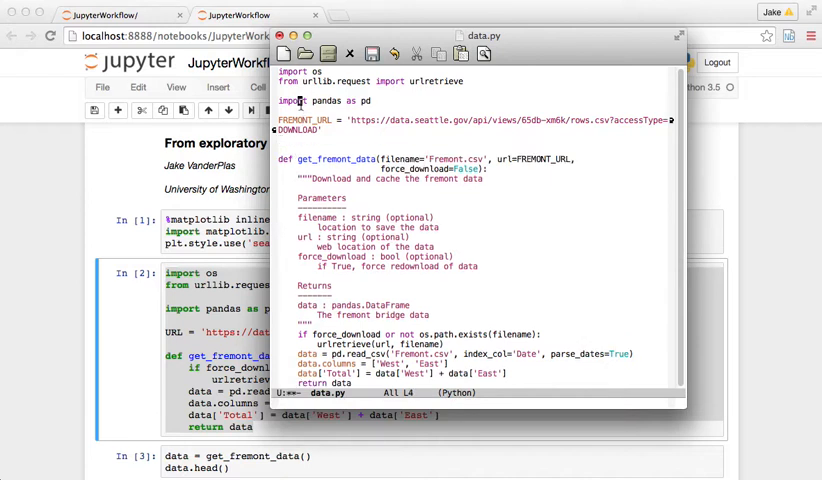
click(372, 54)
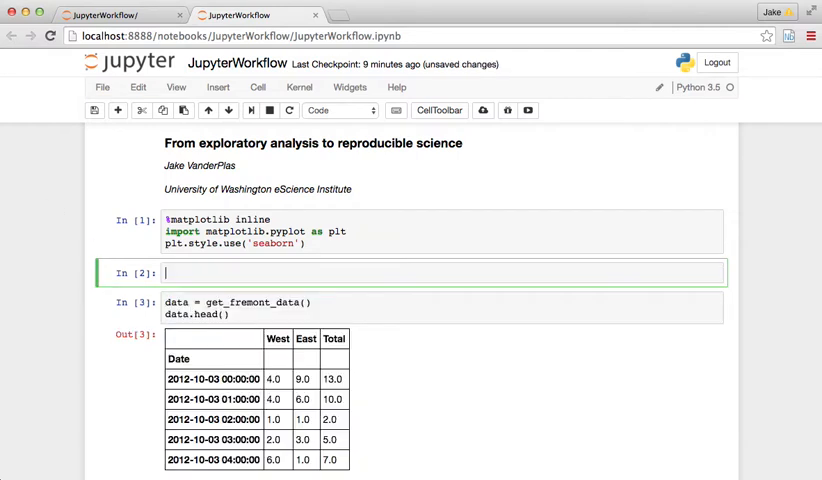
- Write 'from jupyterworkflow.data import get_fremont_data' in cell In [2]
text(from jupyterworkflow im)
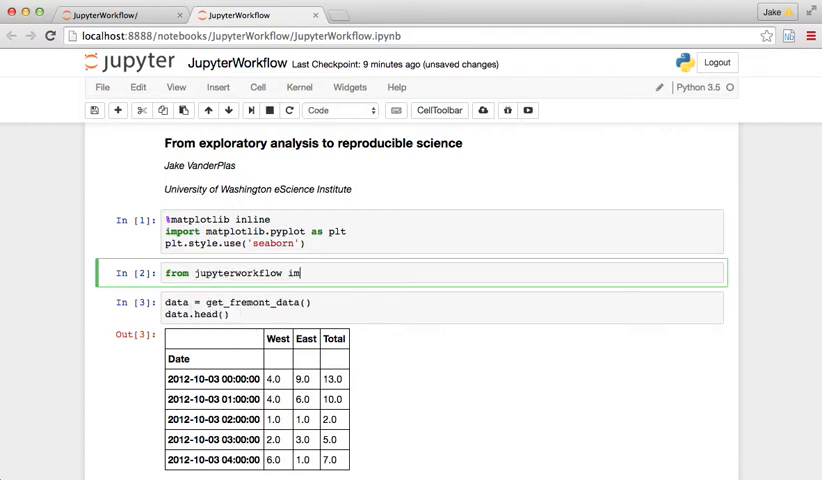
text(.data import)
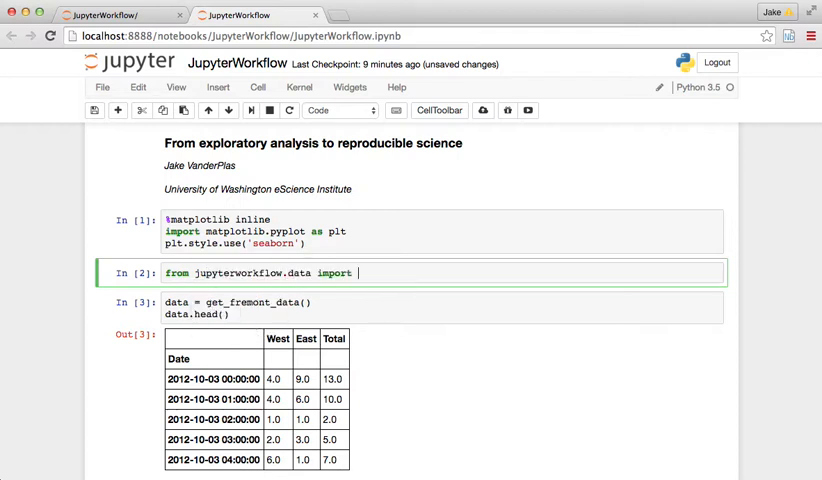
text(get_fremont_data)
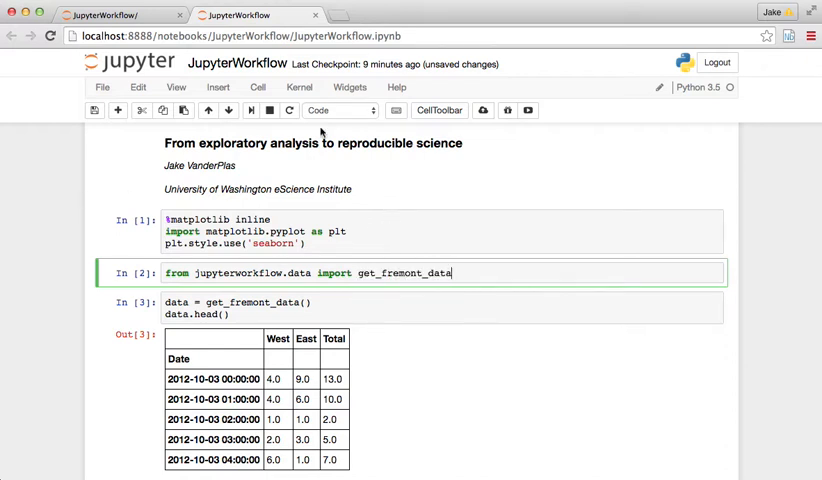
click(299, 87)
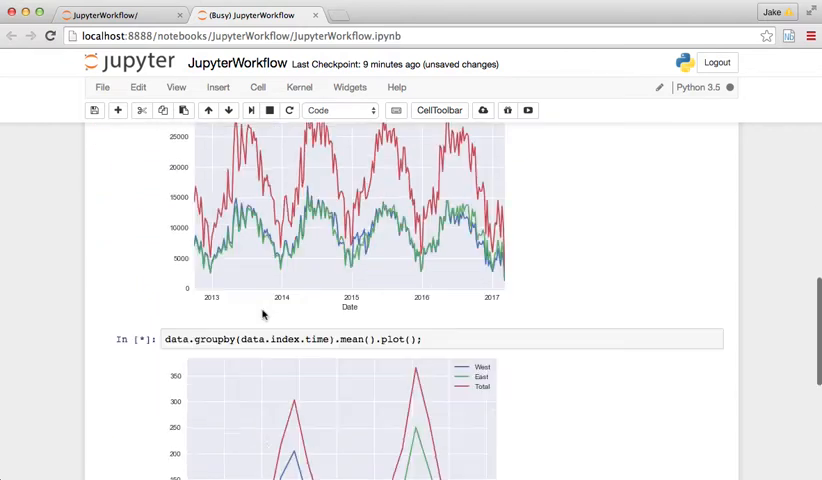
- Review the rerun ridership plots and begin a final cell with get_fremont_data
scroll(down, 3)
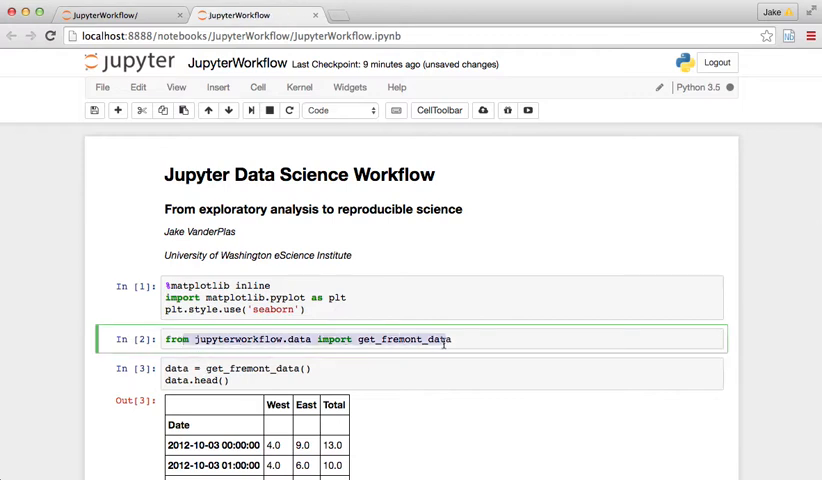
scroll(down, 3)
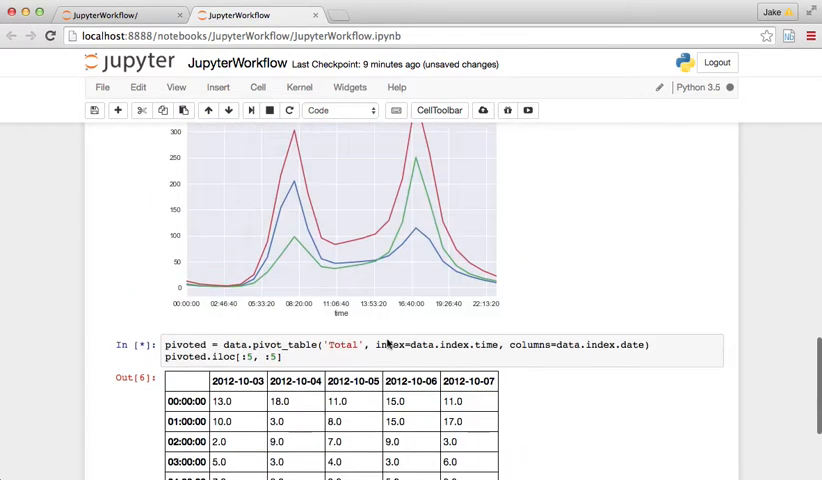
scroll(down, 3)
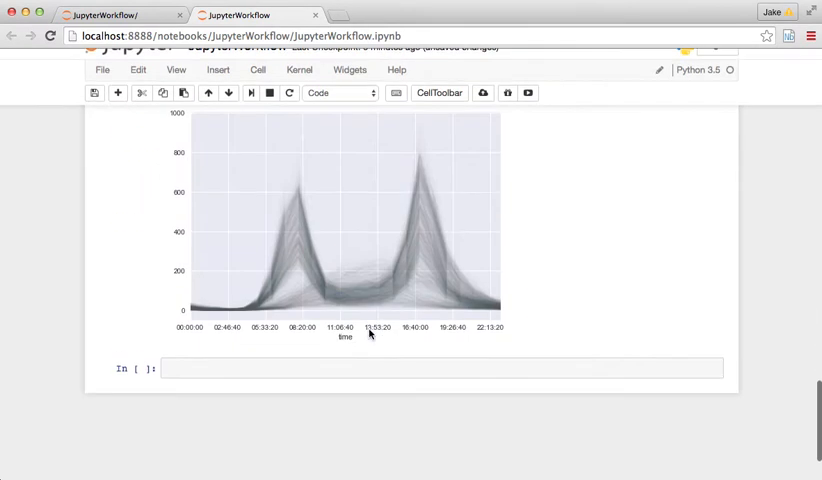
text(get_fremont_data)
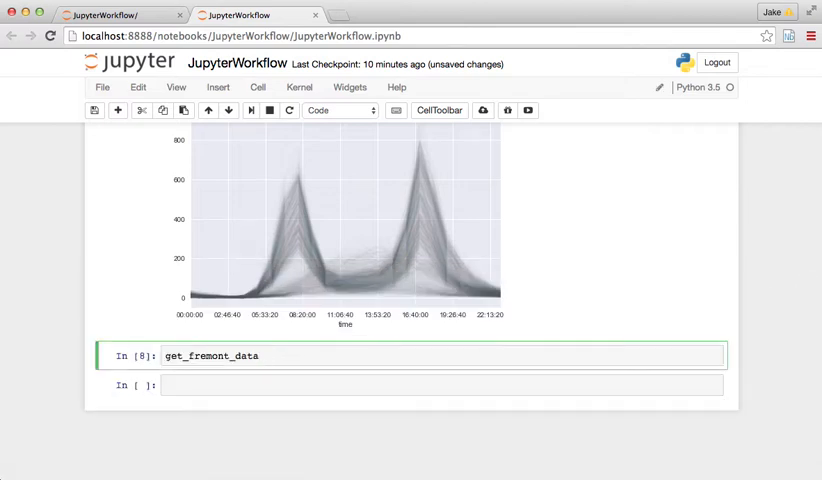
- Show get_fremont_data's signature with ( and its full docstring with ??
text(()
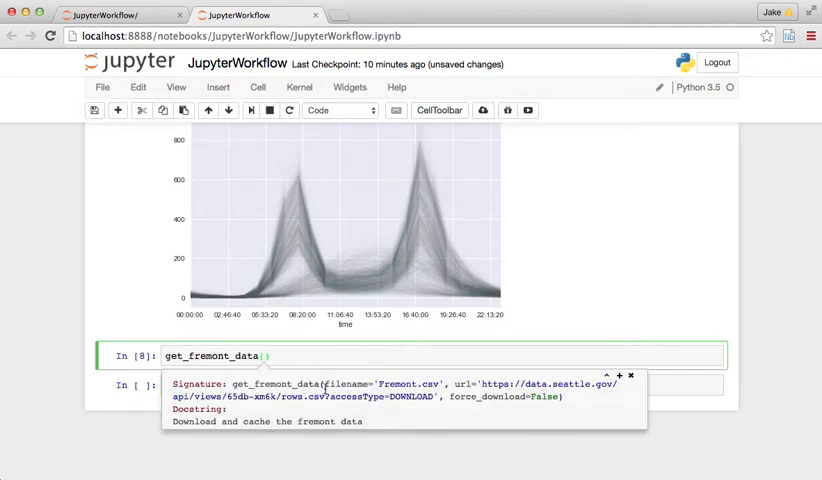
text(??)
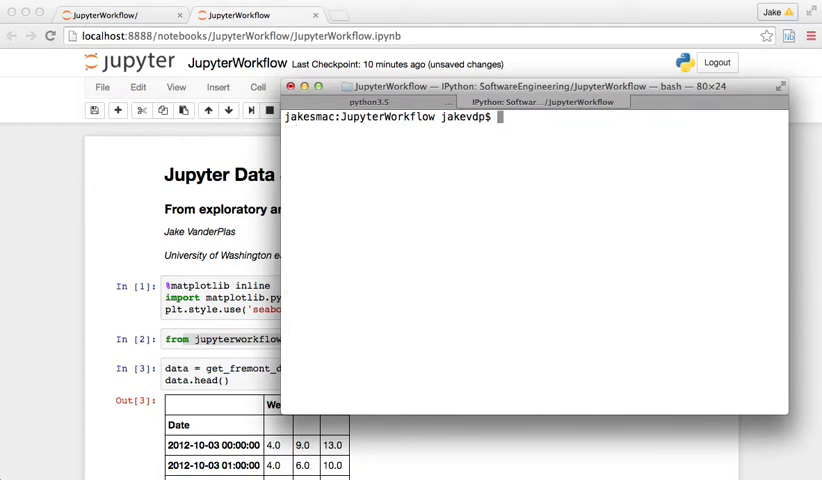
- Stage jupyterworkflow/*.py with git add, leaving editor backups untracked
text(git add jupyterworkflow/)
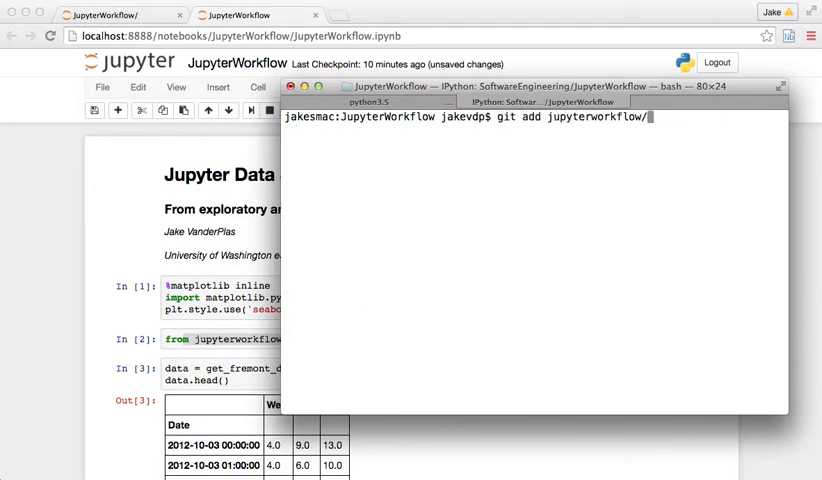
text(*.py)
text(git status)
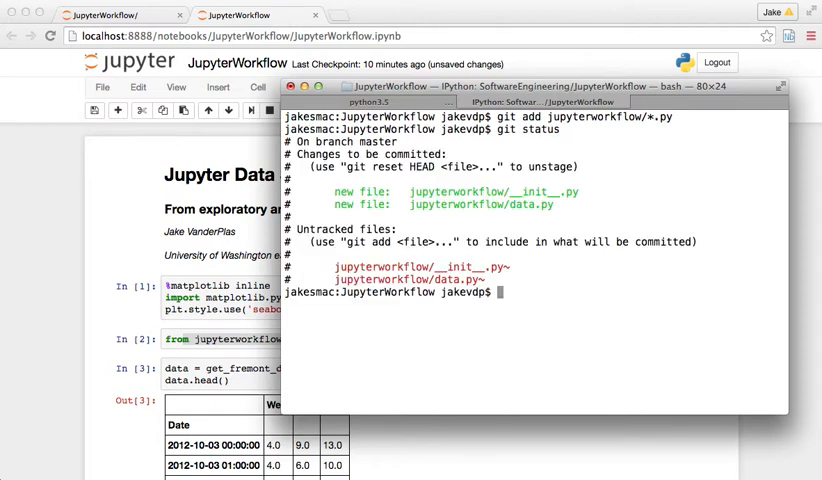
mouse_move(555, 224)
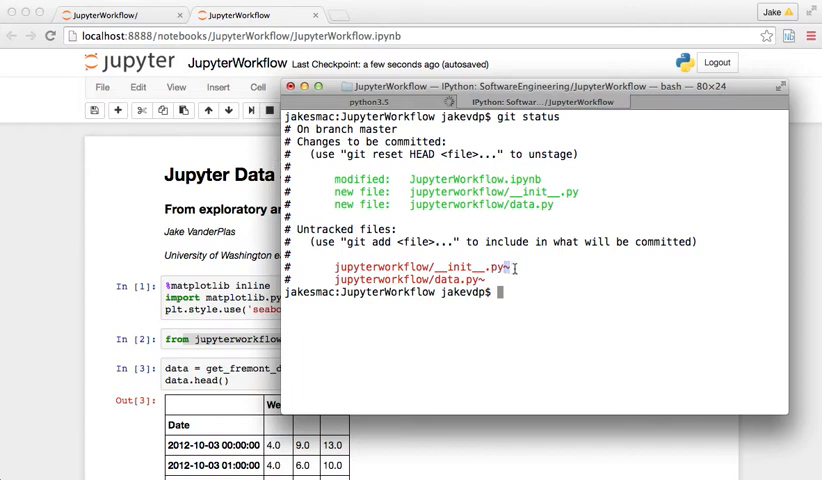
- Edit .gitignore in emacs to ignore backup files and stage it with the other changes
text(emacs)
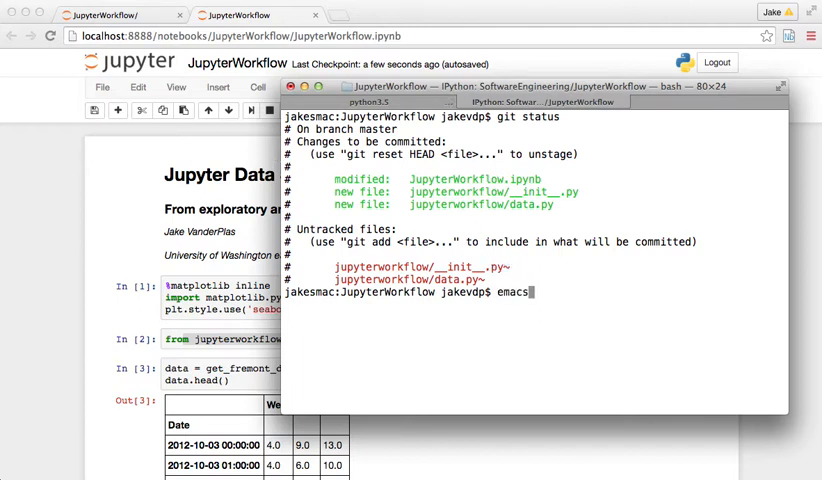
text(.git)
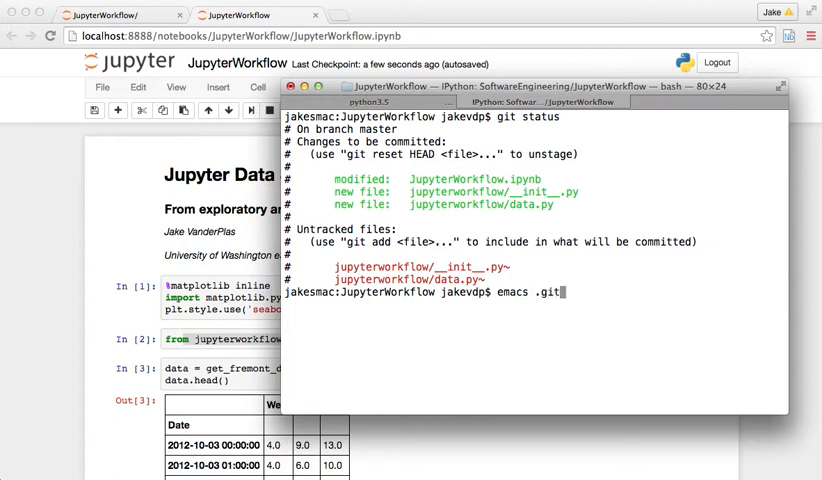
text(ignore)
text(git add .g)
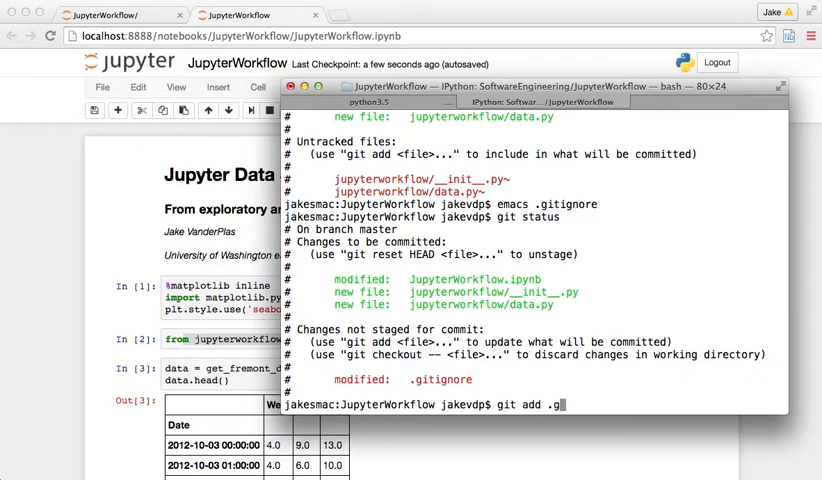
key(Return)
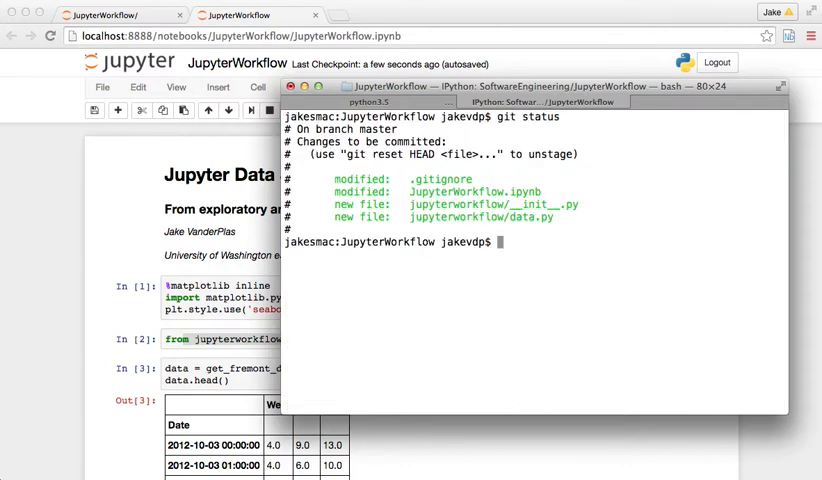
- Commit the staged files as "Move data download to jupyterworkflow package"
text(git)
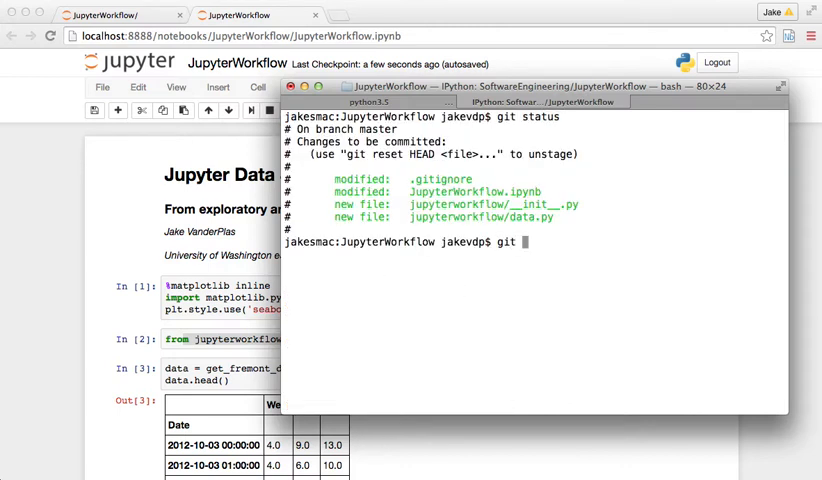
text(commit -m "Move data download to jupyterworkflow package)
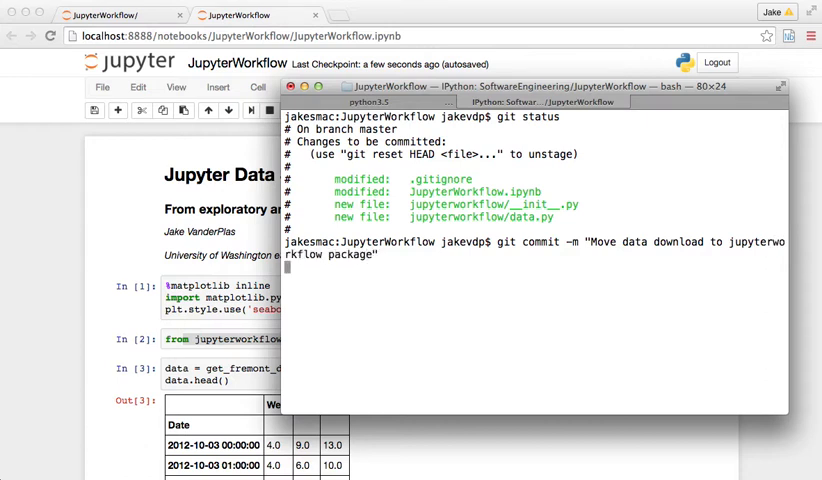
- Push the commit to origin master and go to github.com to see it
text(git push origin)
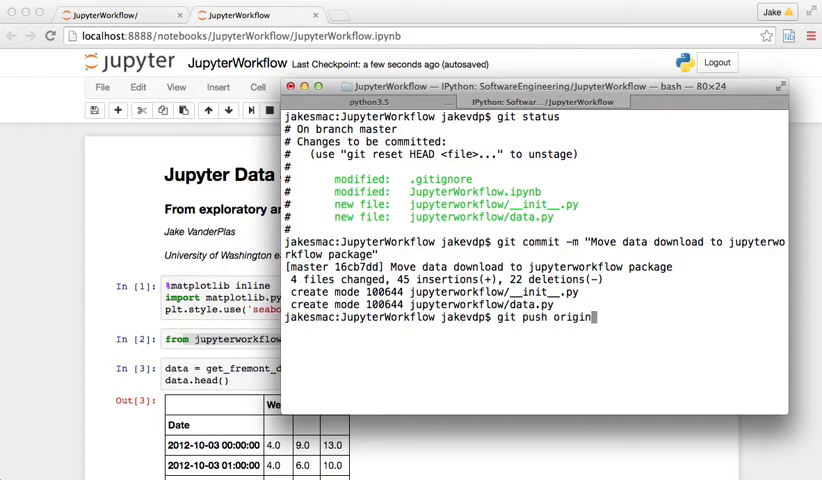
text(master)
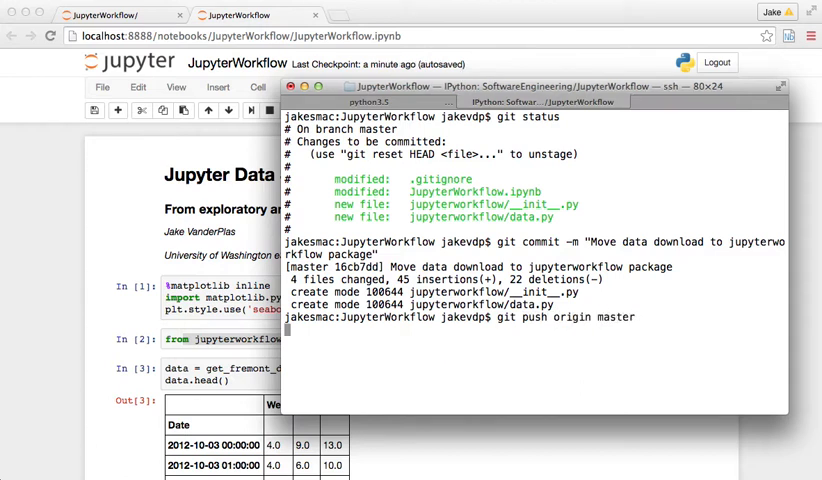
key(Return)
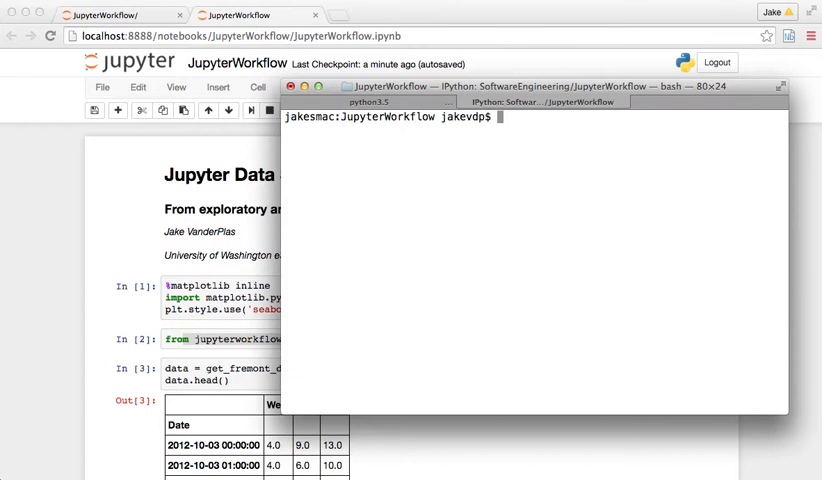
text(github.com/jakevdp/JupyterWorkflow)
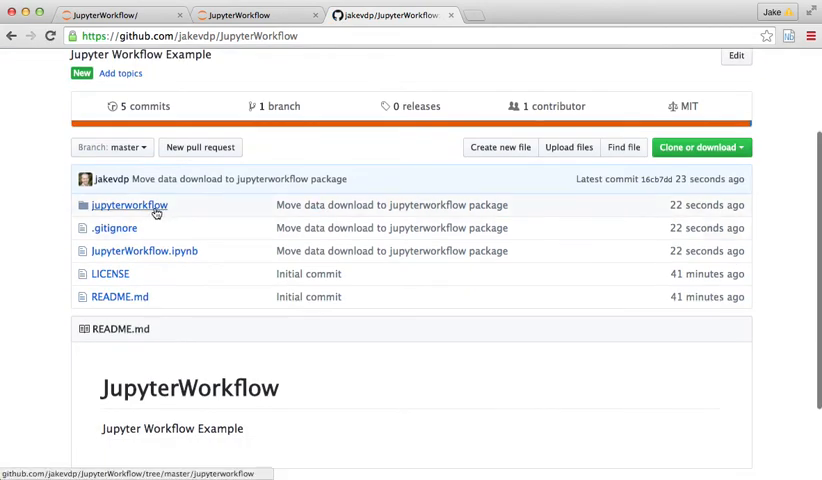
- View the pushed jupyterworkflow/data.py on GitHub, then return to the JupyterWorkflow notebook
click(128, 204)
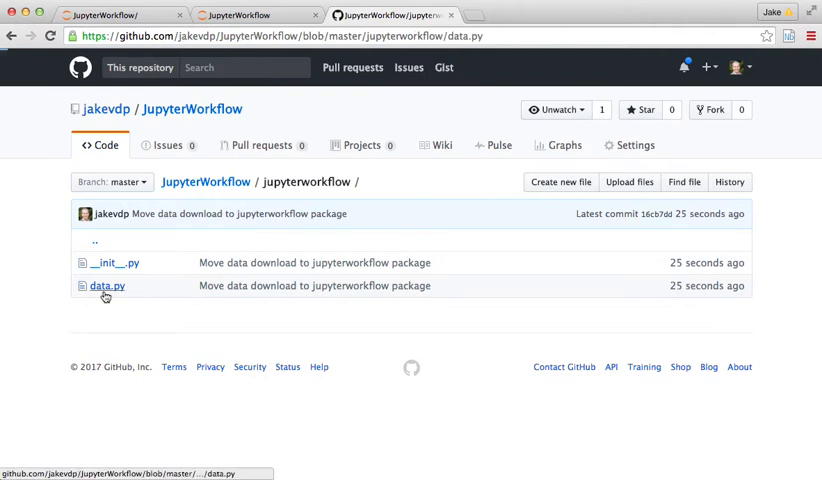
click(106, 285)
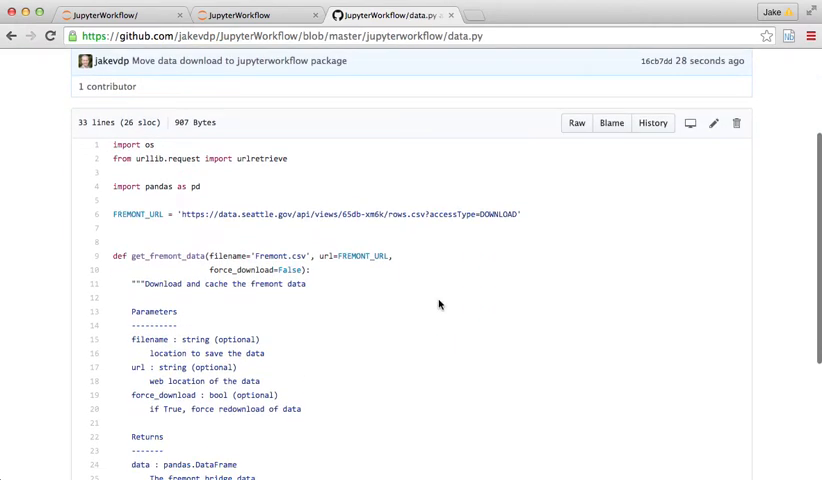
mouse_move(705, 350)
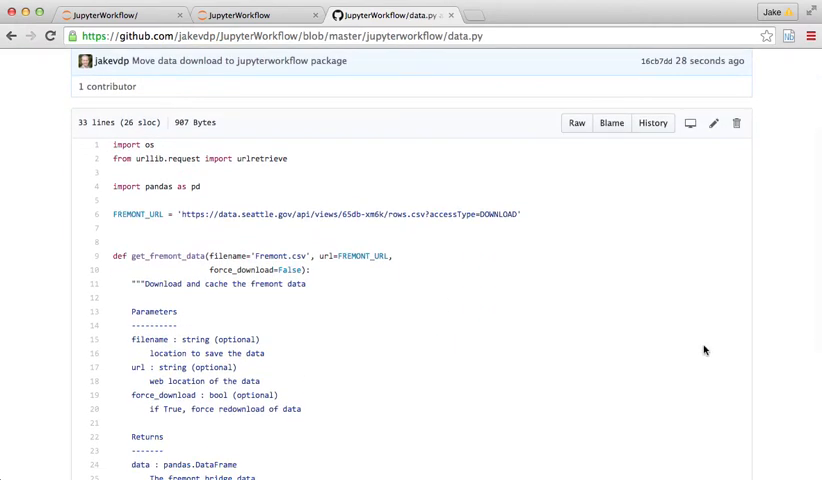
scroll(down, 3)
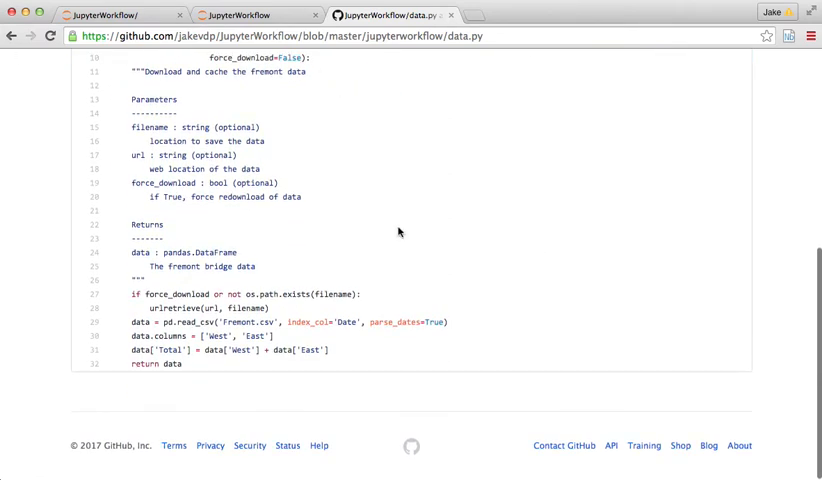
click(255, 14)
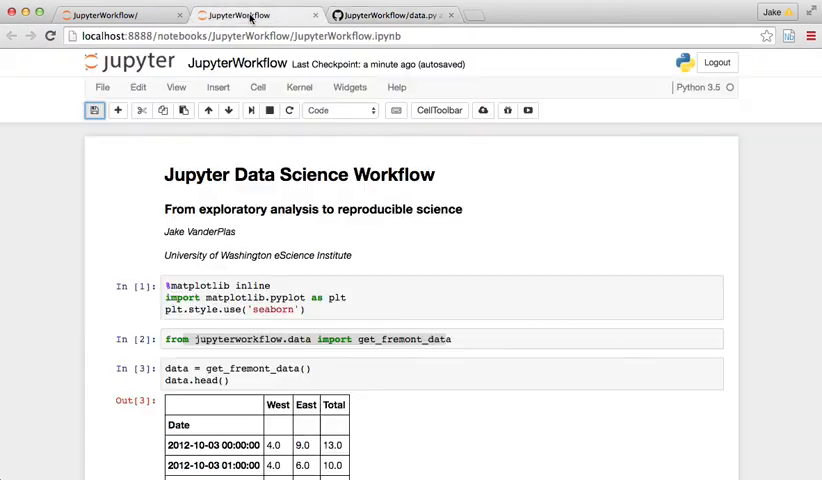
scroll(down, 3)
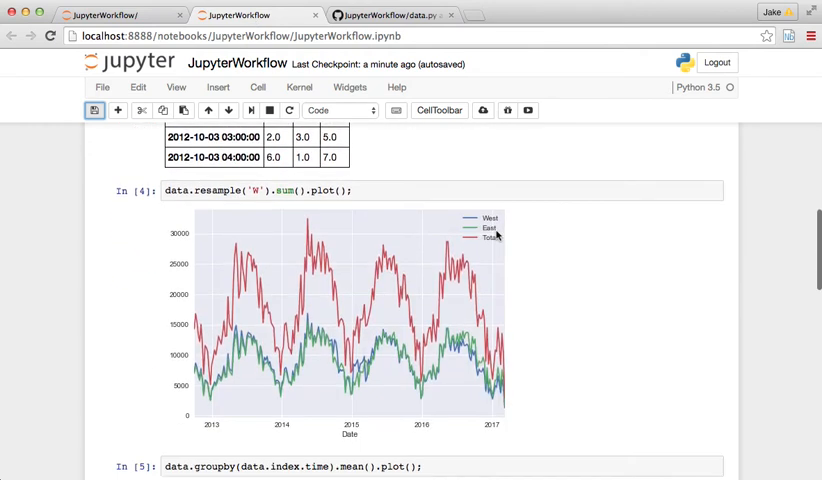
scroll(down, 3)
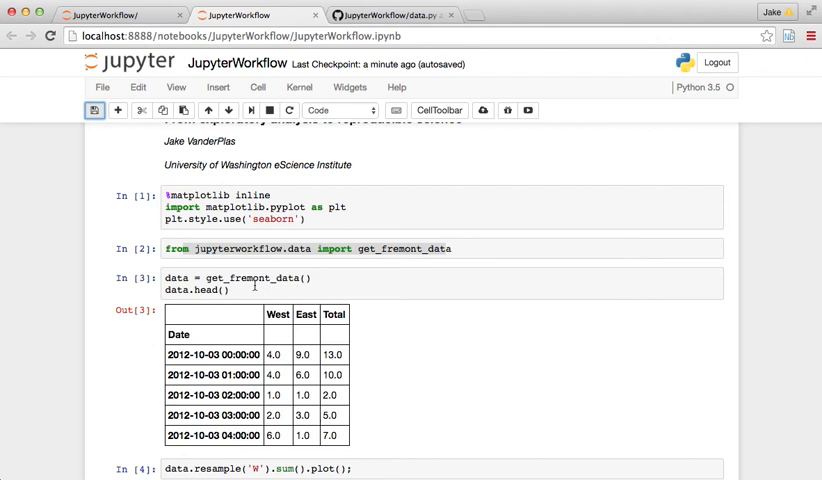
scroll(down, 3)
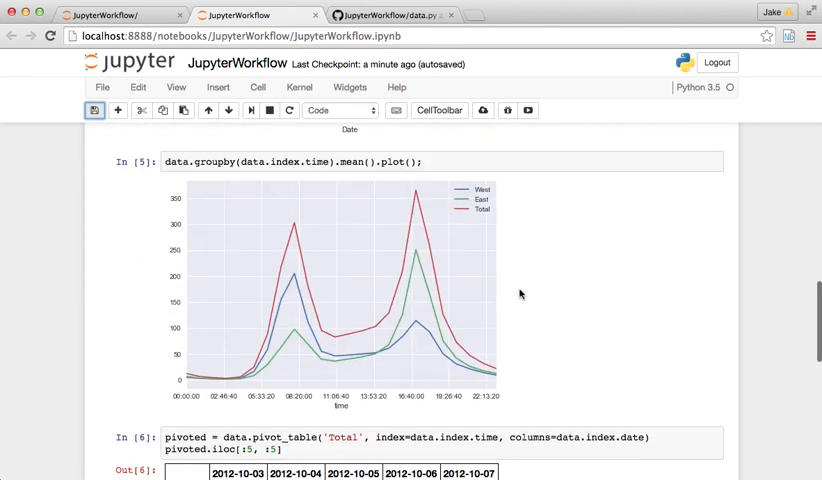